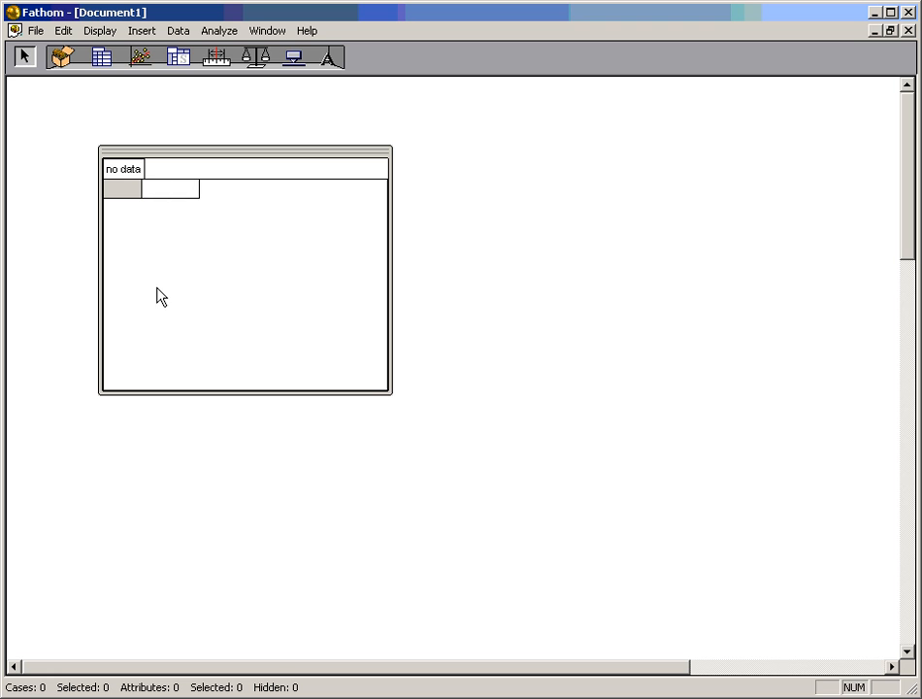
- Create attributes named x and y in the case table, correcting a mistyped second name
type("x")
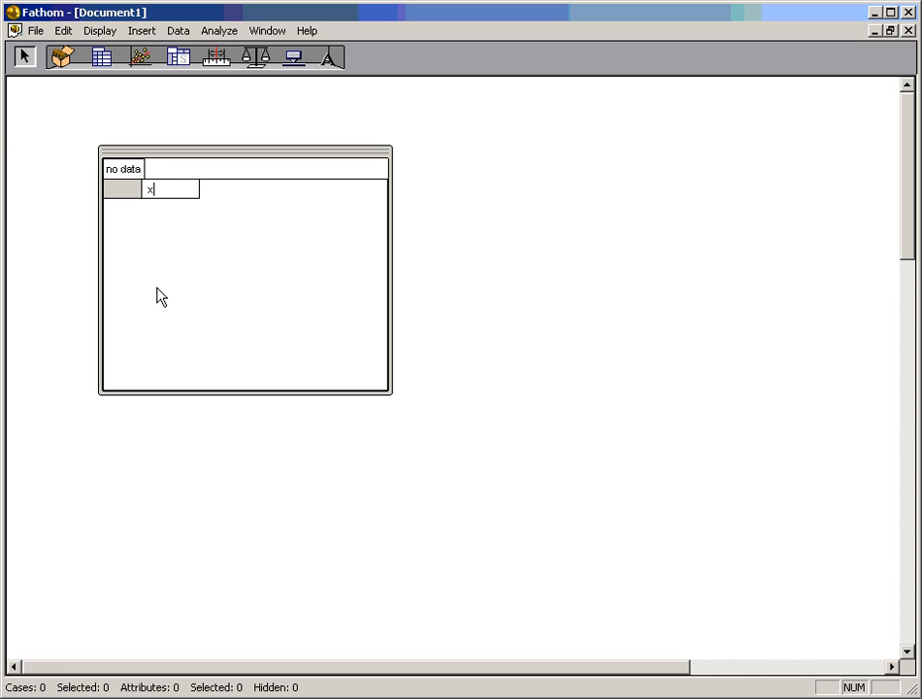
key("Return")
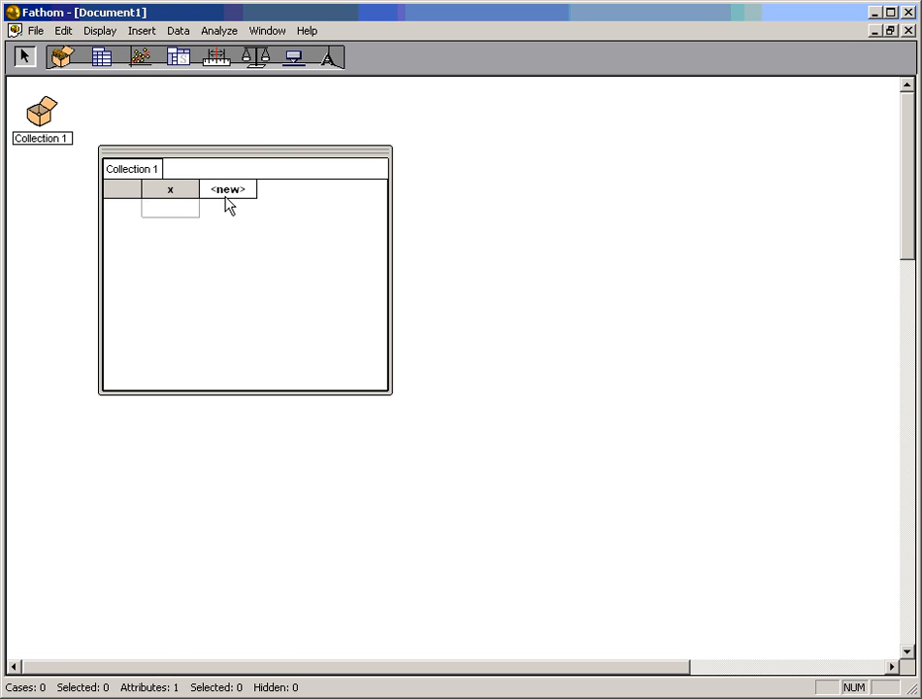
left_click(227, 188)
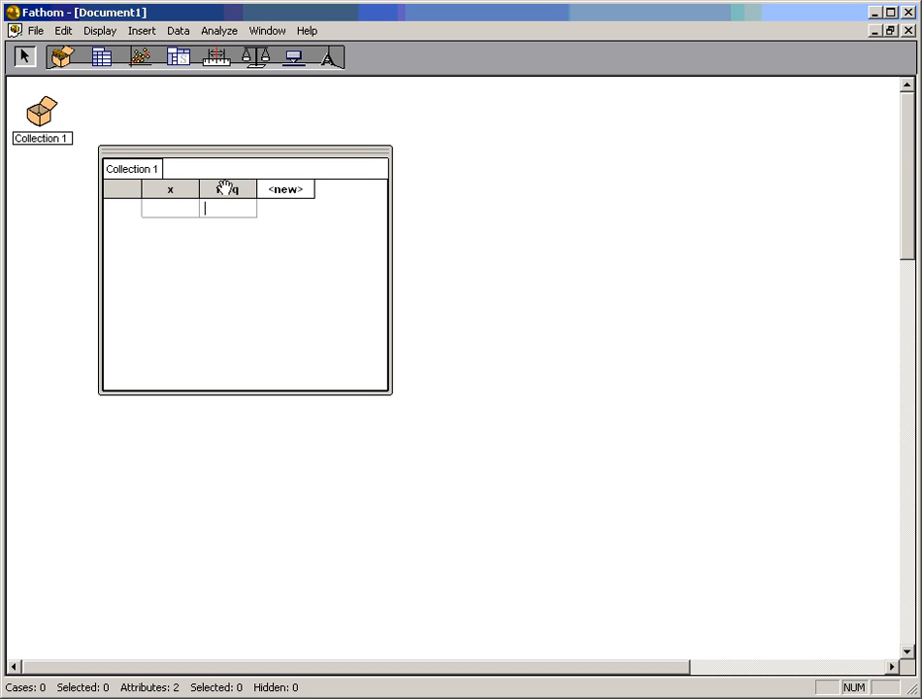
left_click(226, 188)
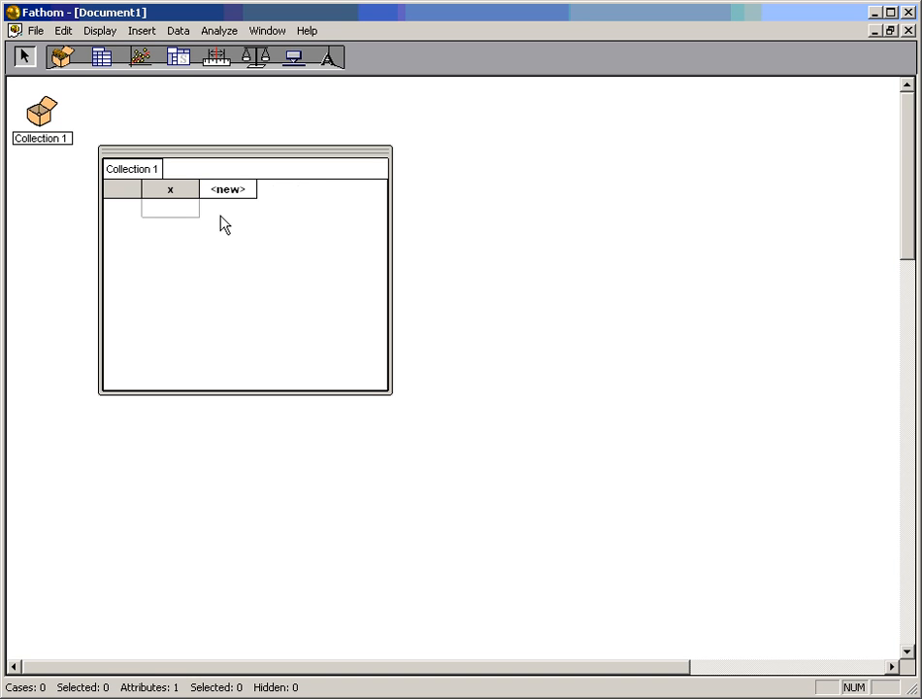
left_click(229, 188)
type("y")
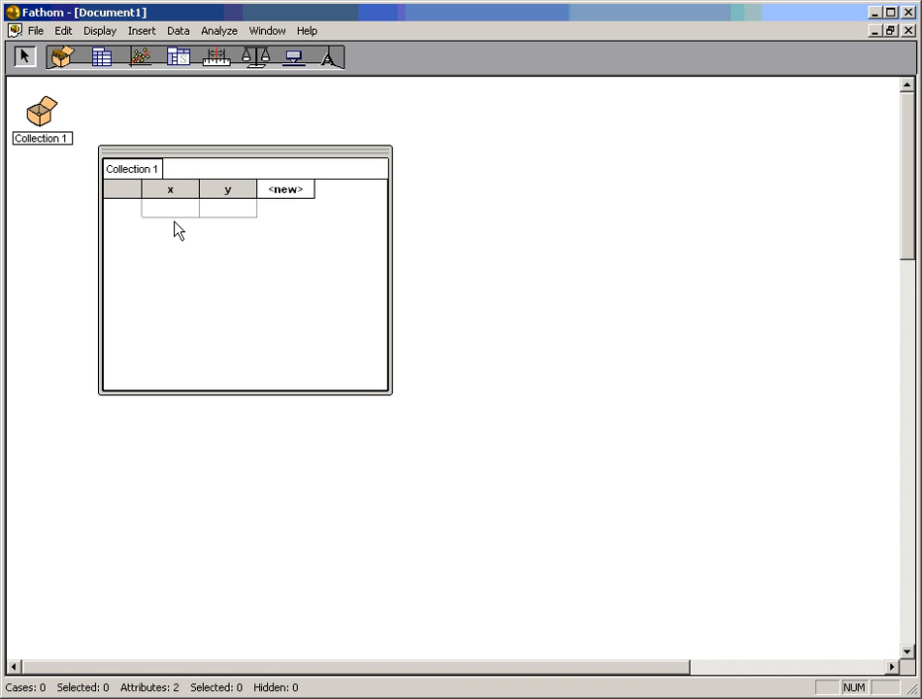
mouse_move(346, 237)
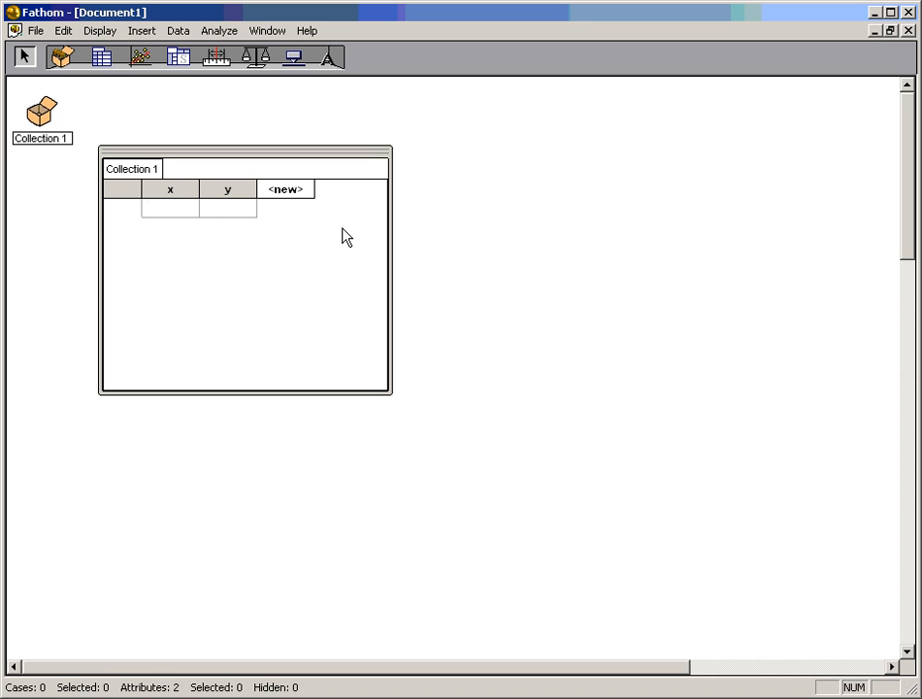
- Enter the case values, x from 1 to 9 and y from 9 down to 1
type("2")
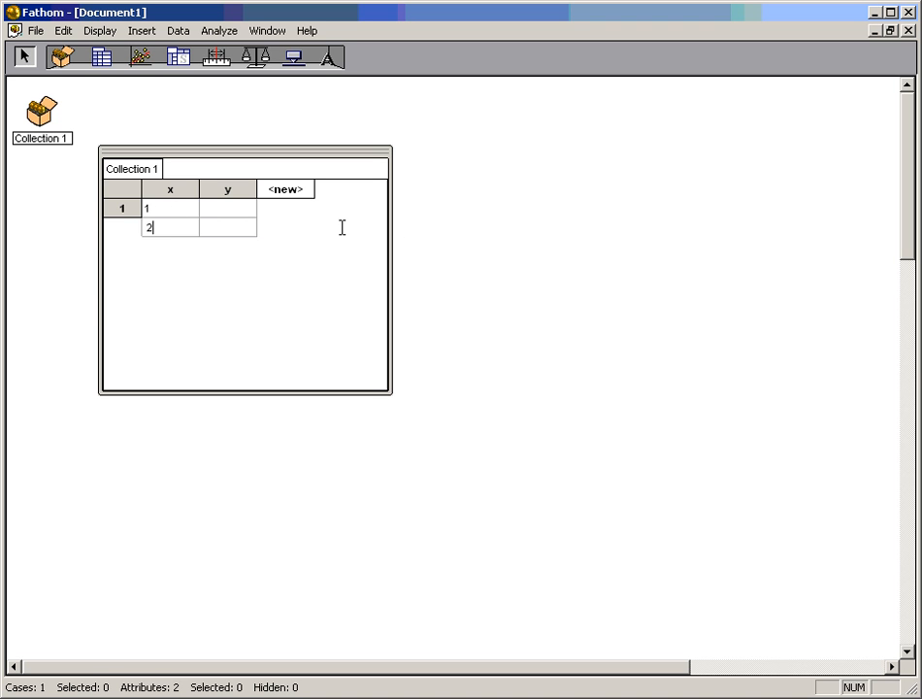
type("8")
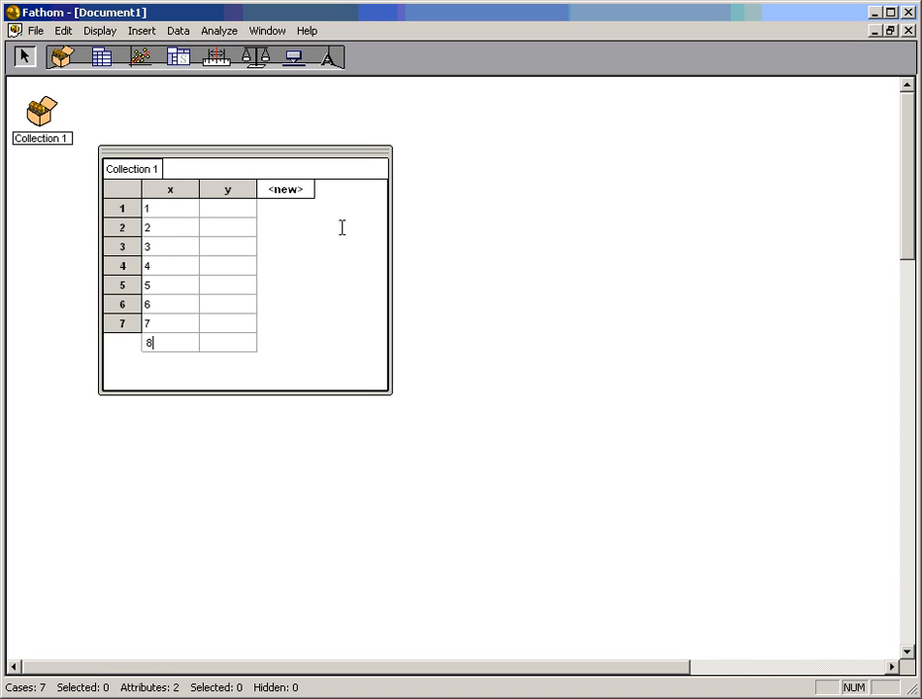
key("Return")
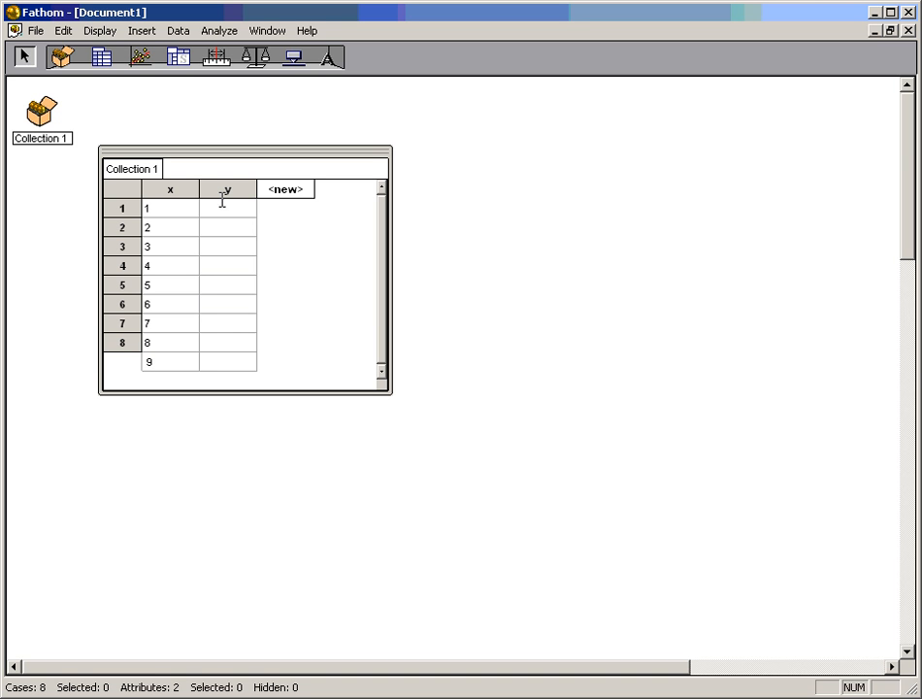
type("8")
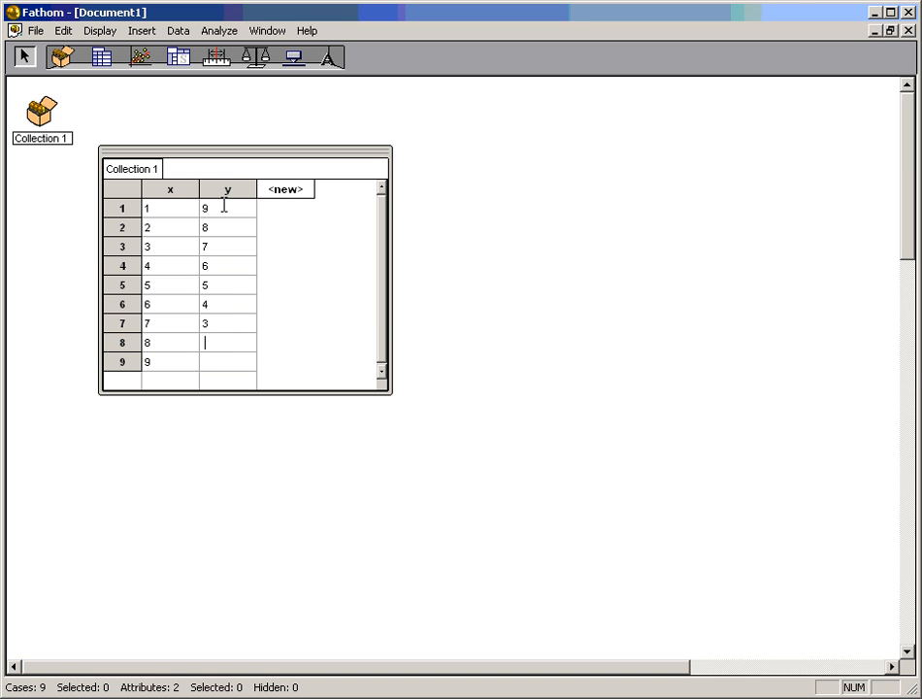
type("2")
left_click(228, 362)
type("1")
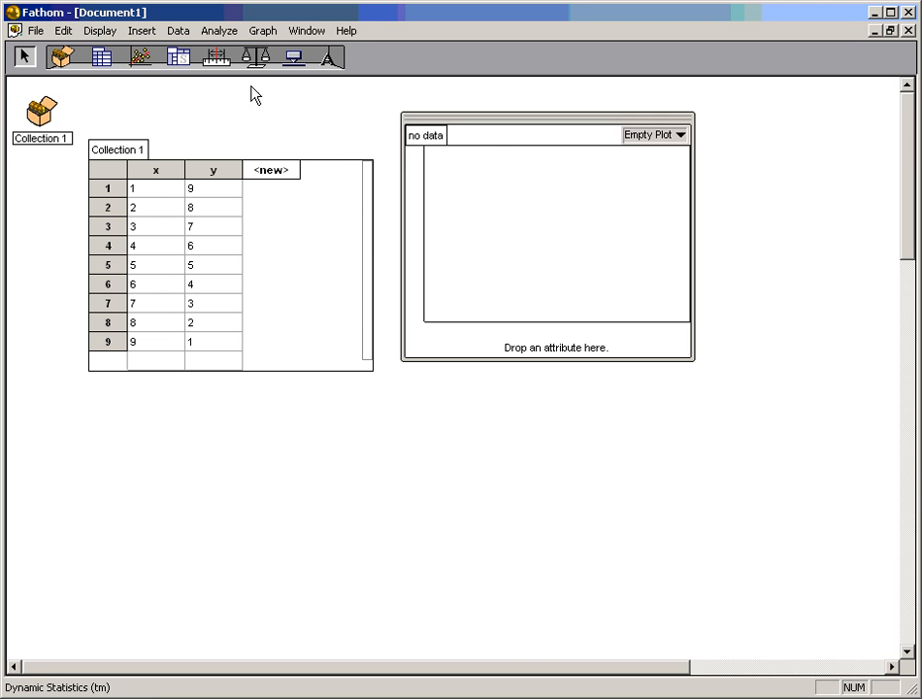
mouse_move(540, 146)
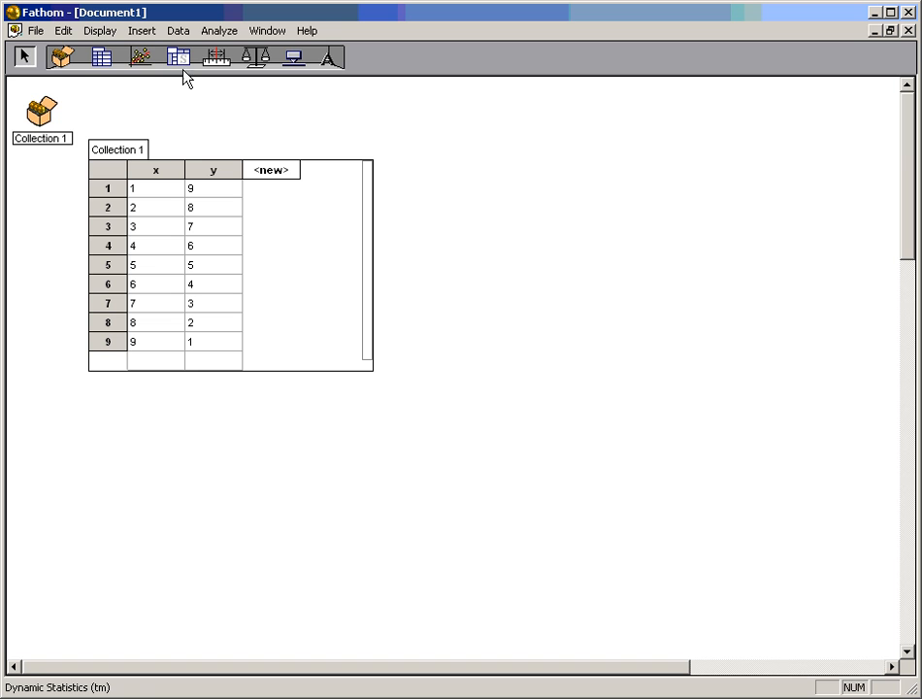
mouse_move(141, 60)
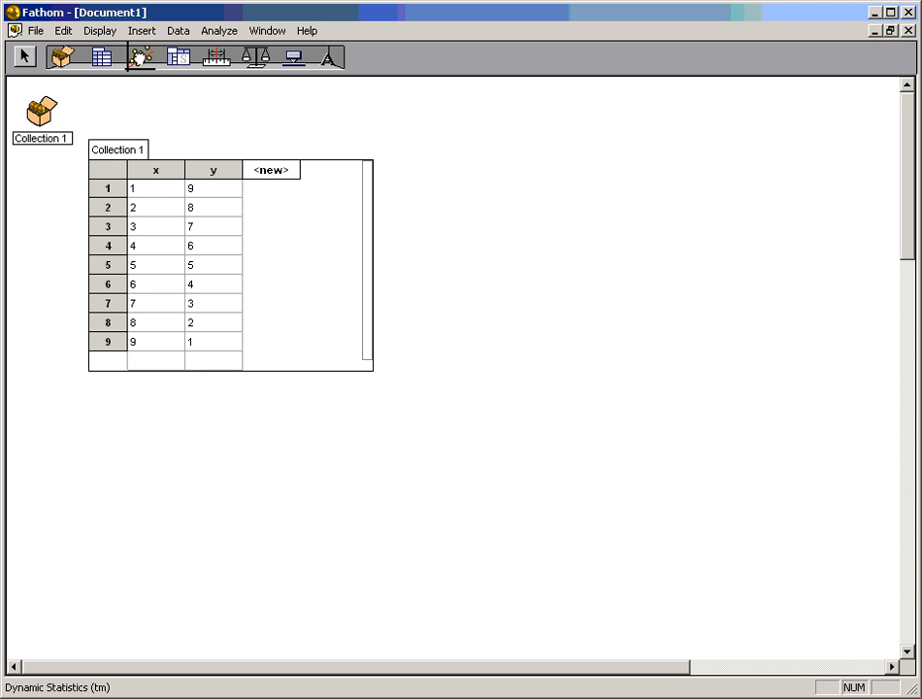
- Place a fresh empty graph beside the Collection 1 case table
left_click_drag(406, 142, 691, 380)
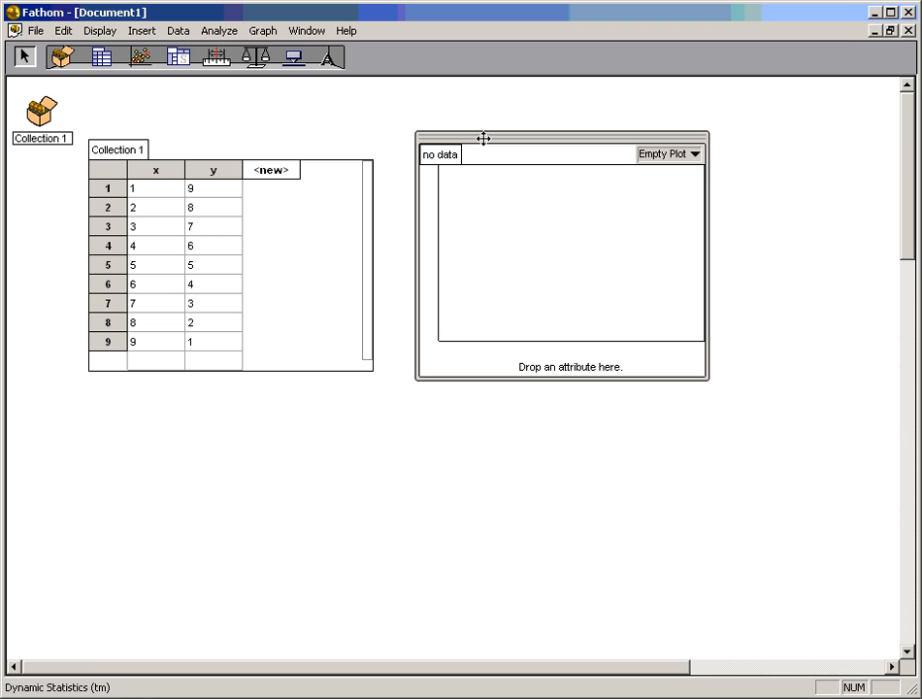
mouse_move(461, 258)
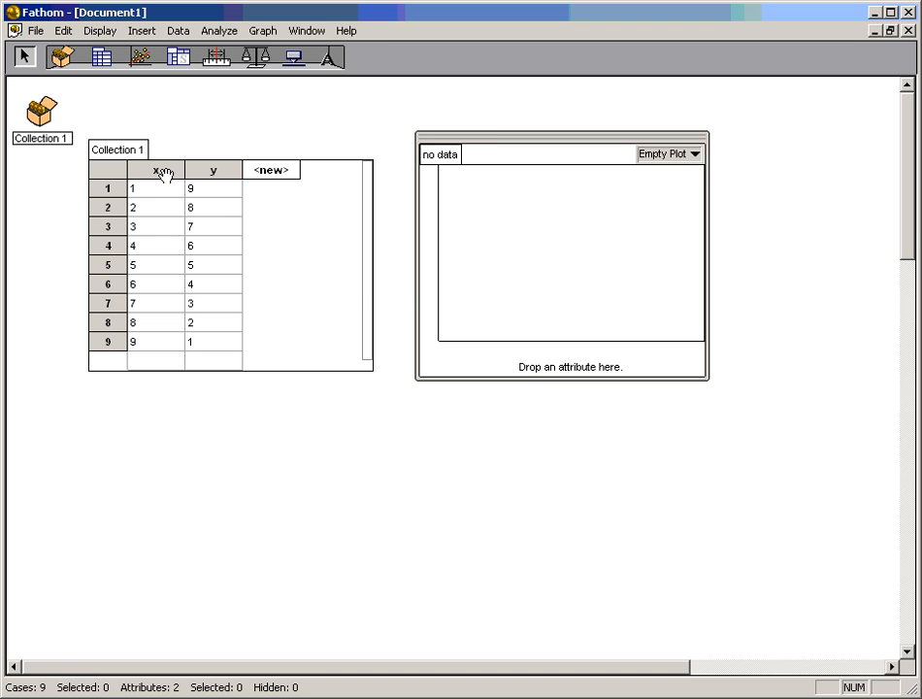
- Plot x on the horizontal axis and y on the vertical axis
left_click(155, 169)
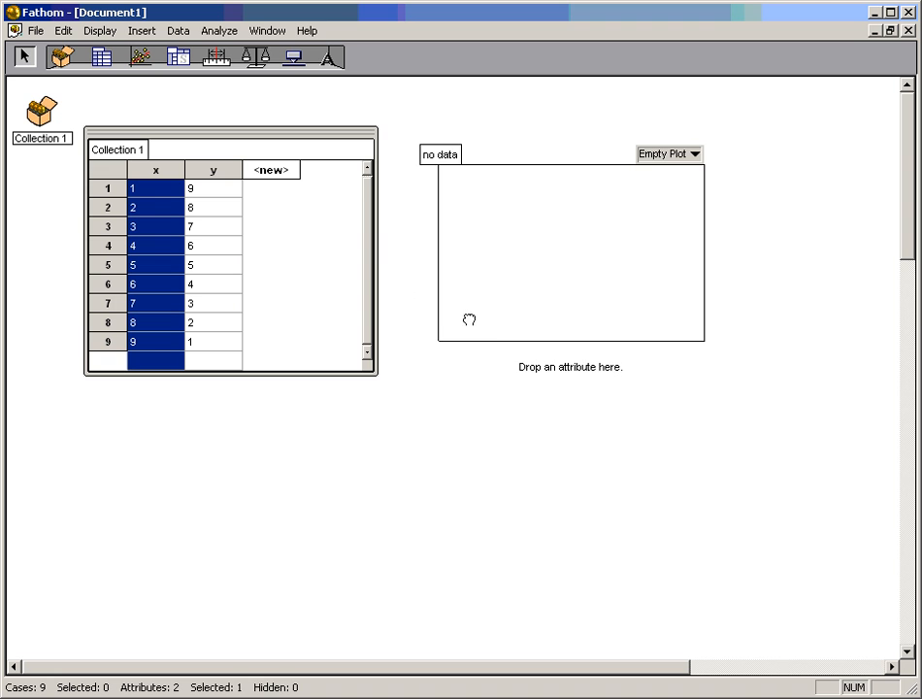
left_click_drag(155, 168, 571, 349)
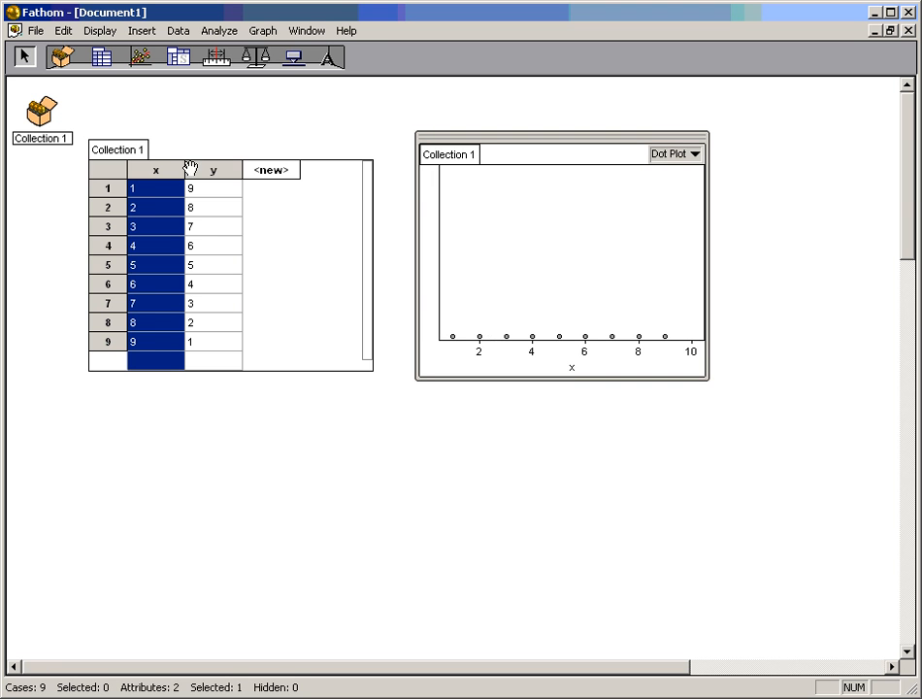
left_click(694, 153)
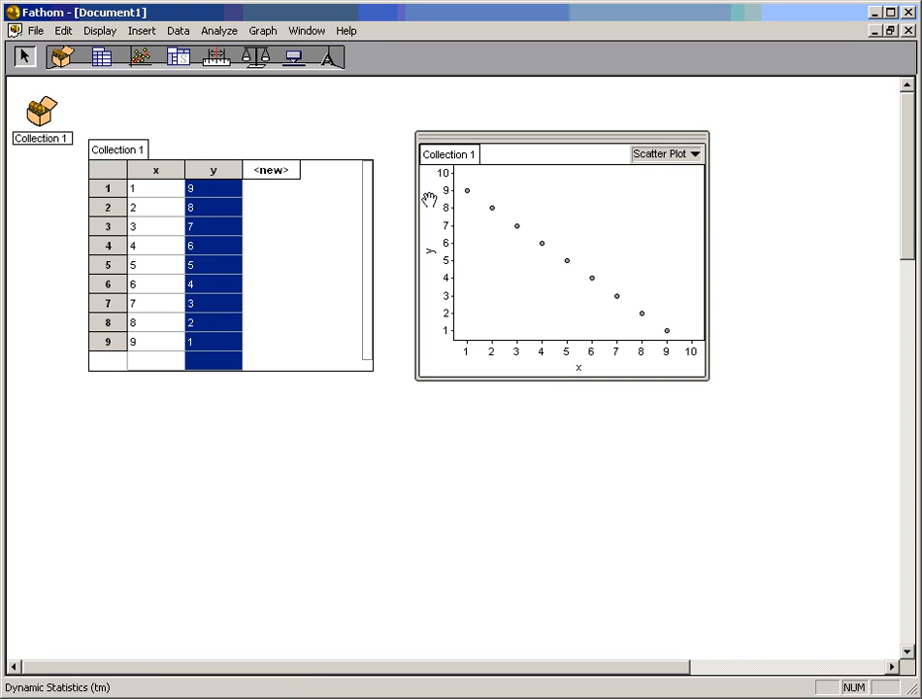
mouse_move(503, 301)
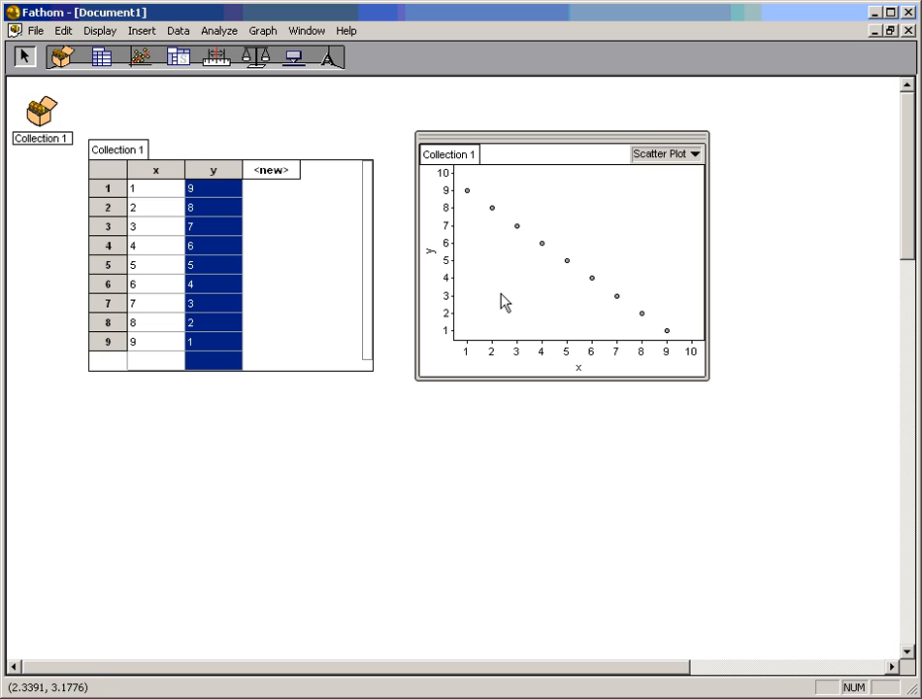
mouse_move(471, 195)
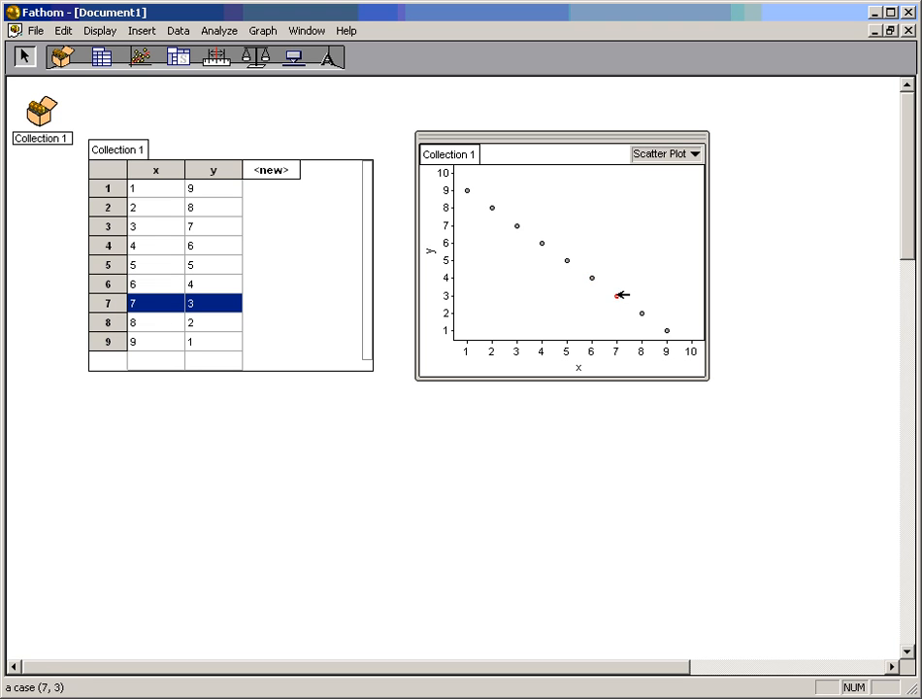
mouse_move(651, 320)
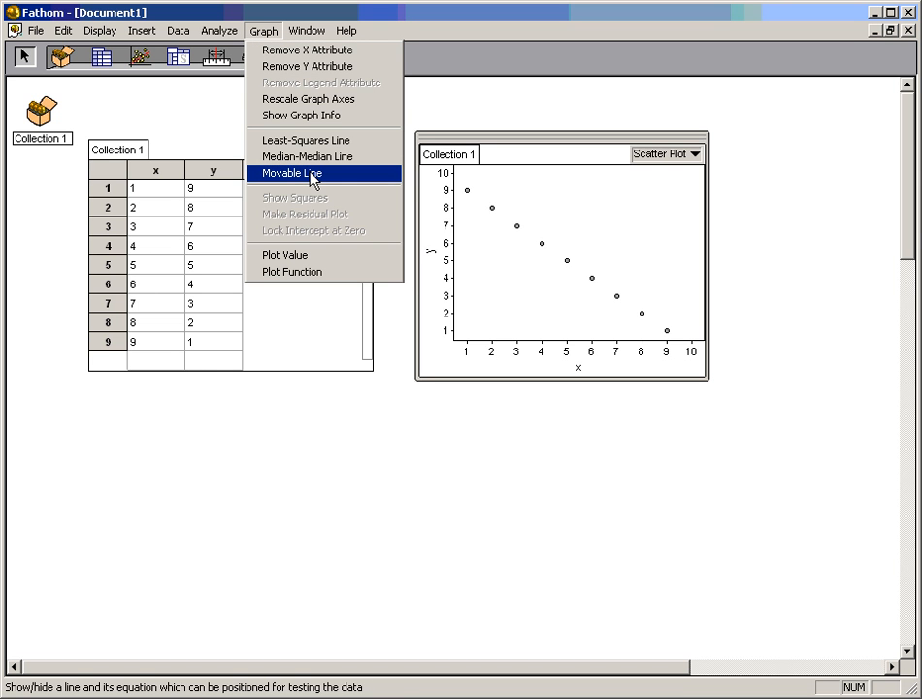
- Add a movable line to the scatter plot and start tilting it downward
left_click(289, 173)
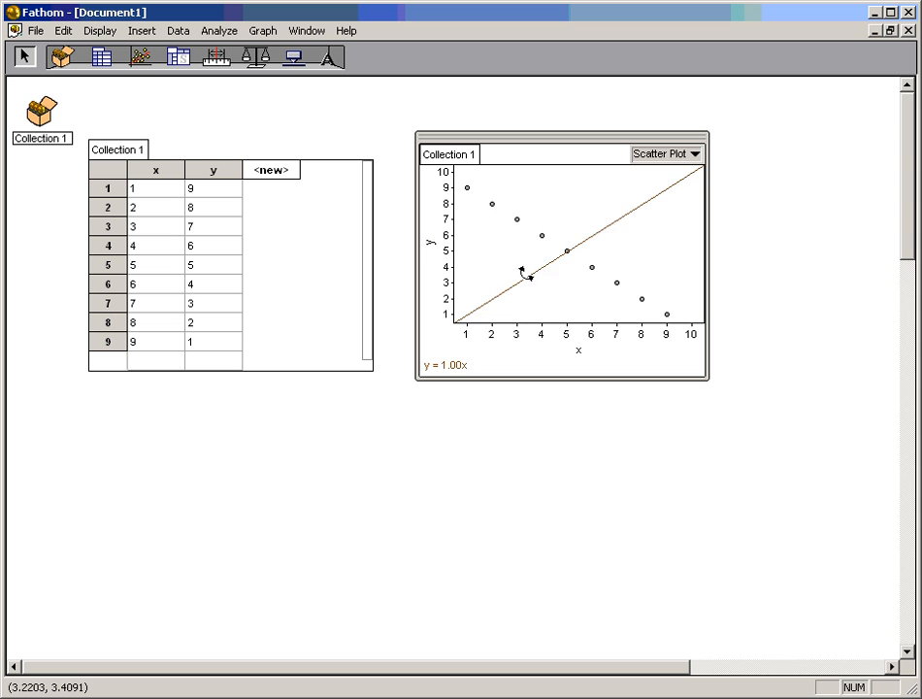
left_click_drag(529, 277, 495, 183)
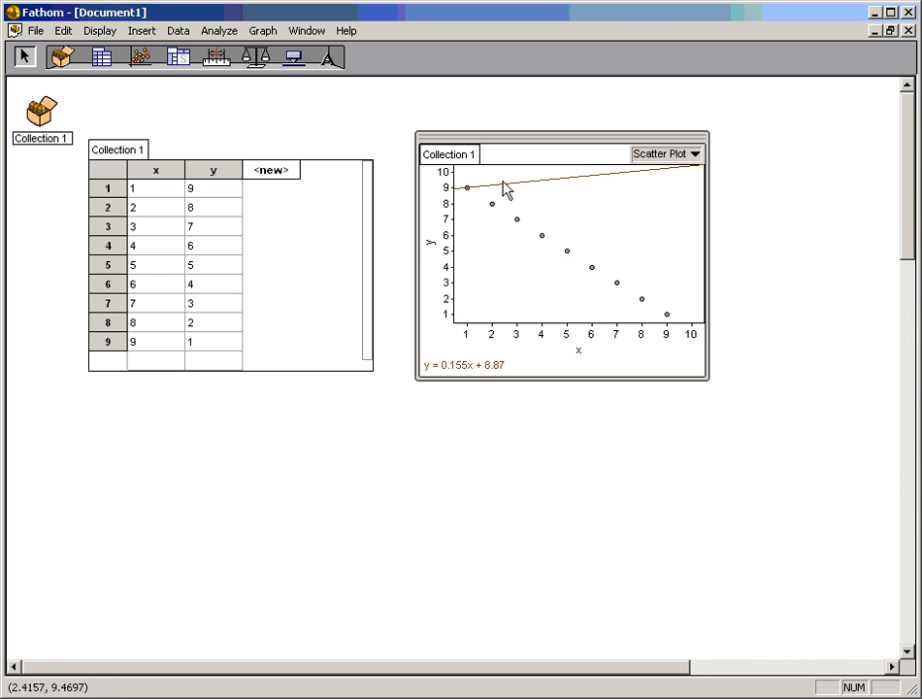
left_click_drag(505, 187, 656, 213)
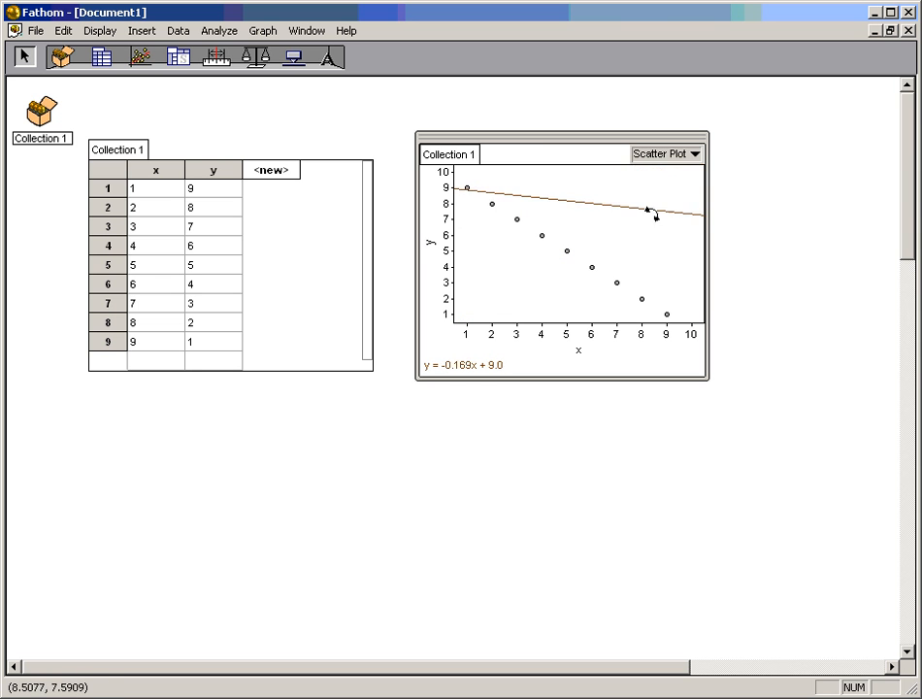
- Rotate the movable line along the points until it reads y = -1.01x + 10.1
left_click_drag(656, 212, 661, 311)
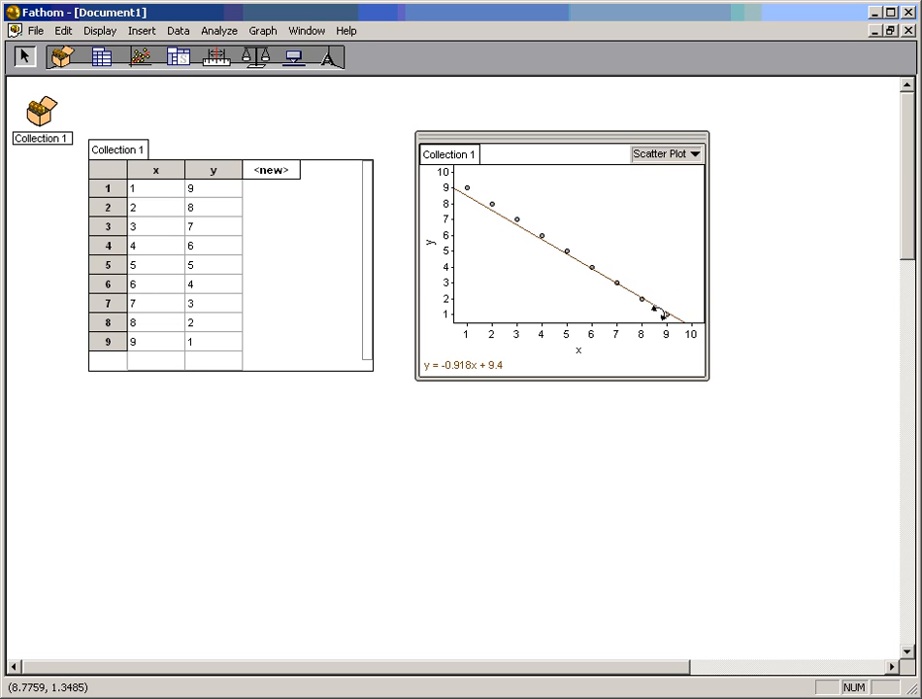
left_click_drag(660, 311, 456, 219)
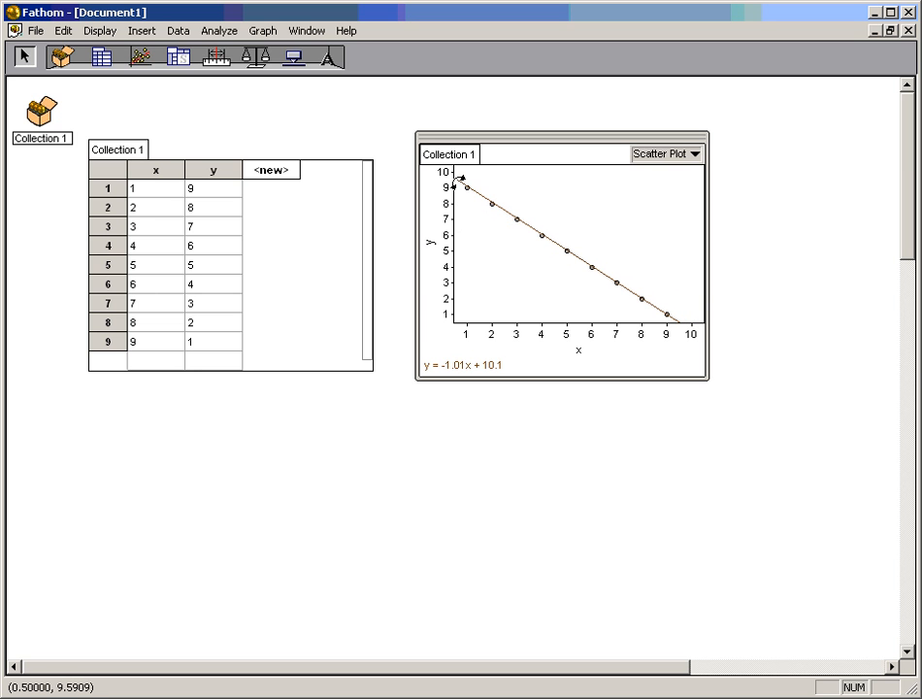
mouse_move(621, 287)
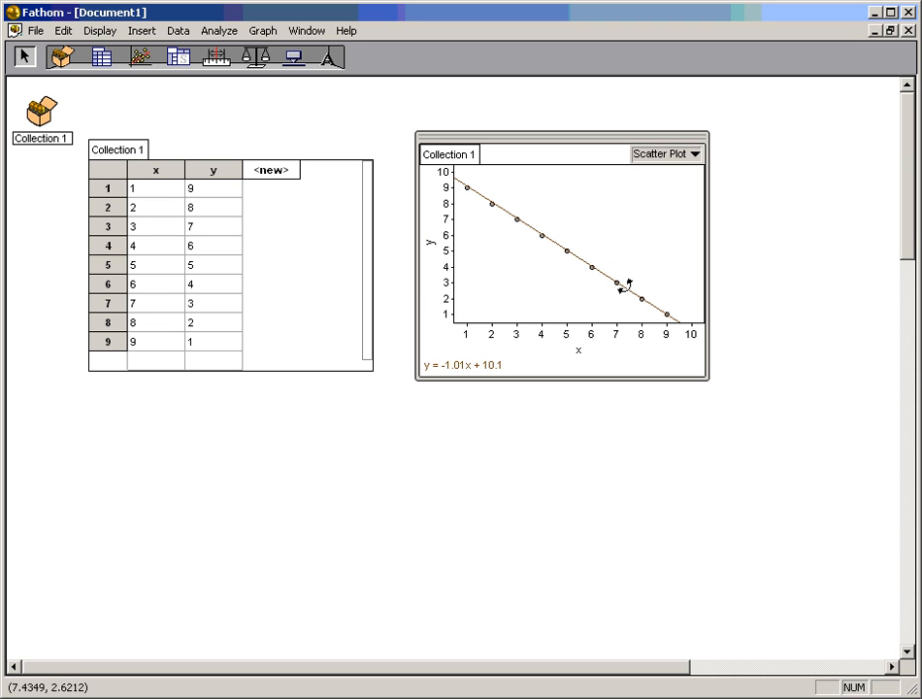
mouse_move(513, 240)
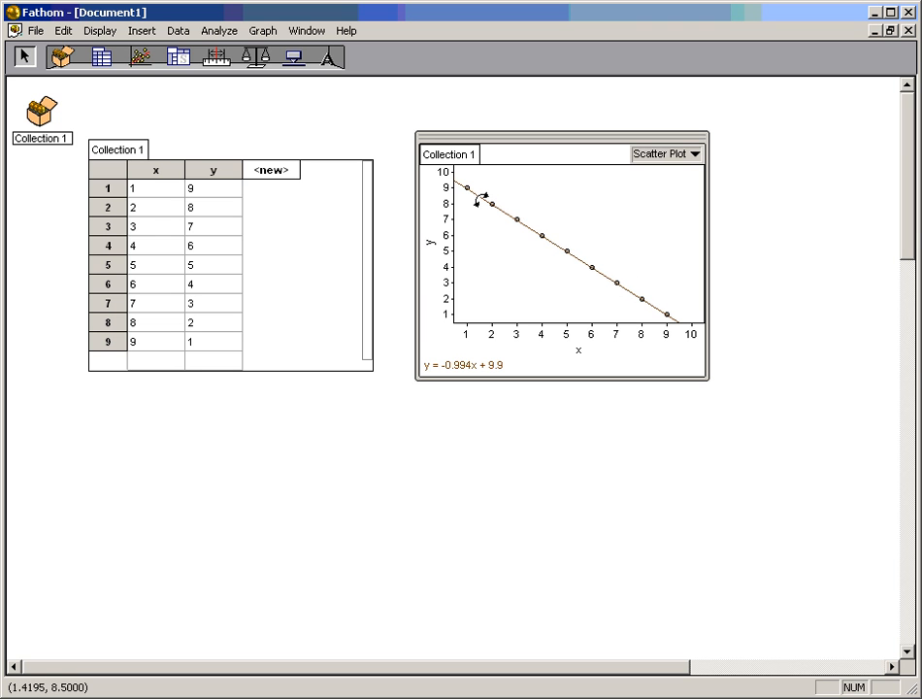
left_click_drag(476, 199, 645, 296)
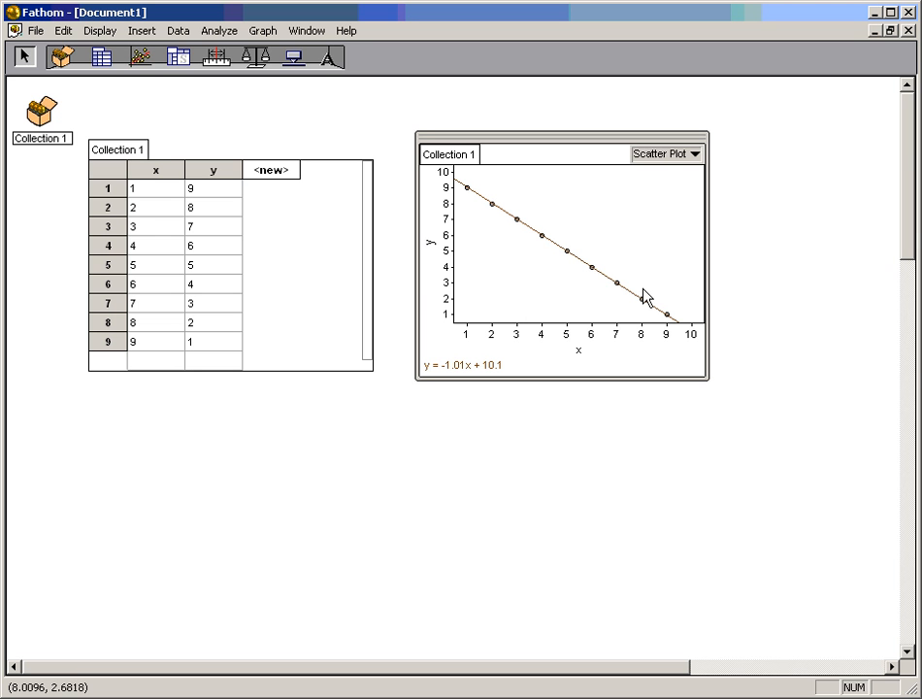
mouse_move(635, 301)
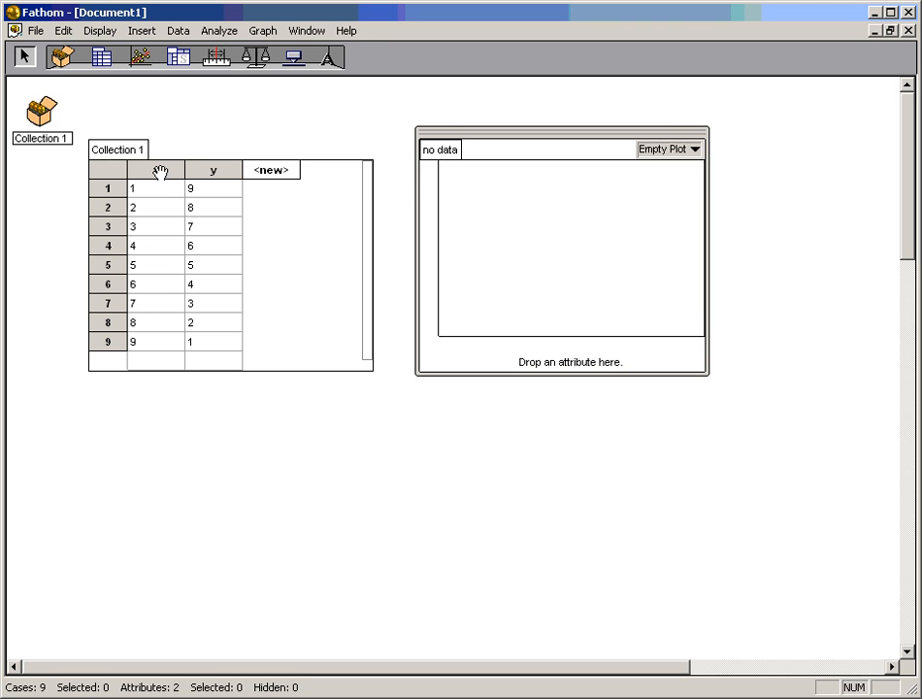
- Rebuild the graph with x on the horizontal axis and y vertical, without the movable line
left_click(155, 169)
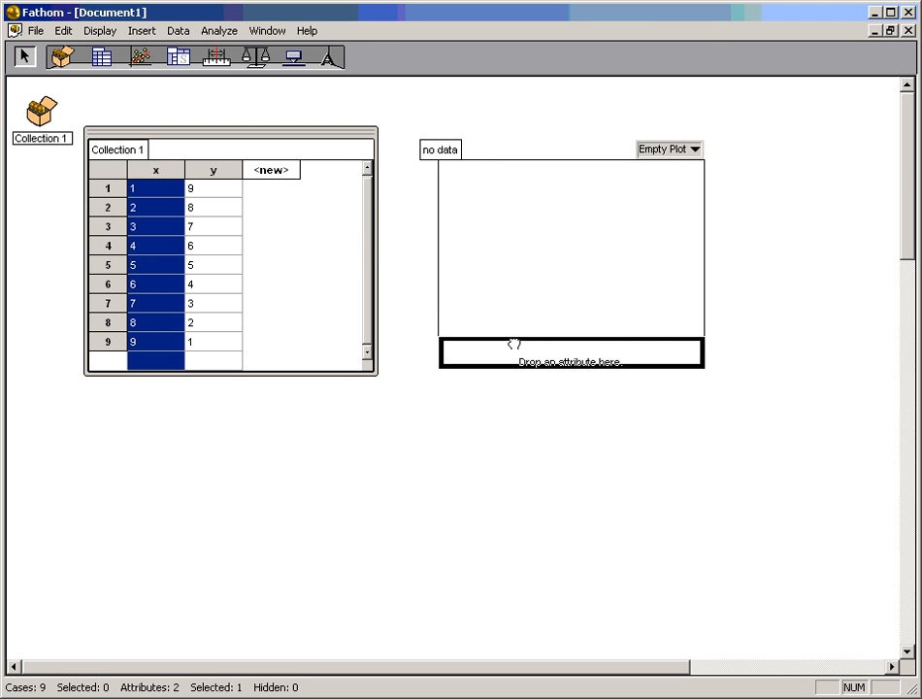
left_click_drag(155, 169, 572, 352)
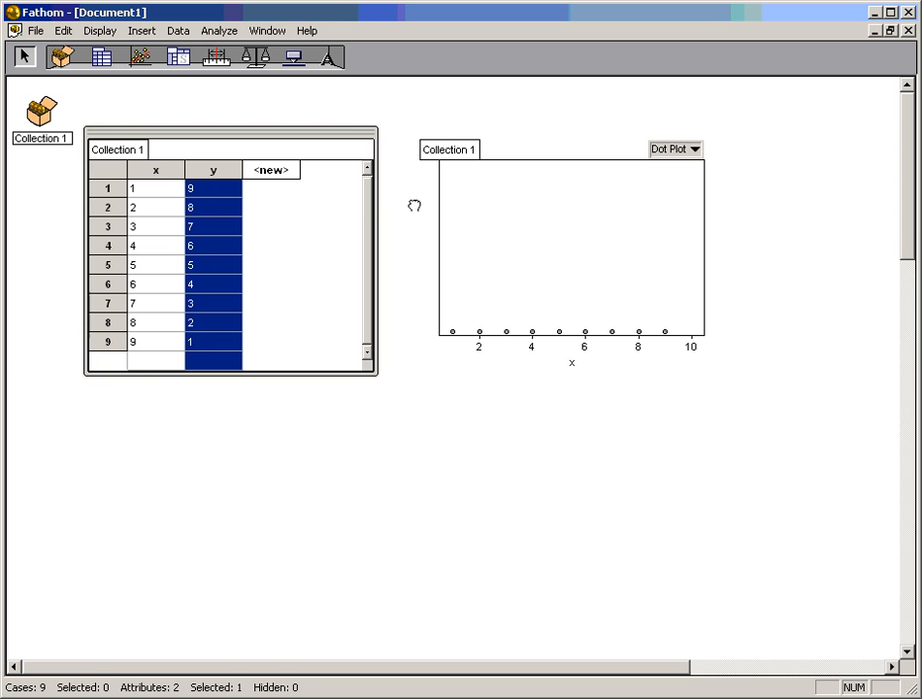
left_click(676, 148)
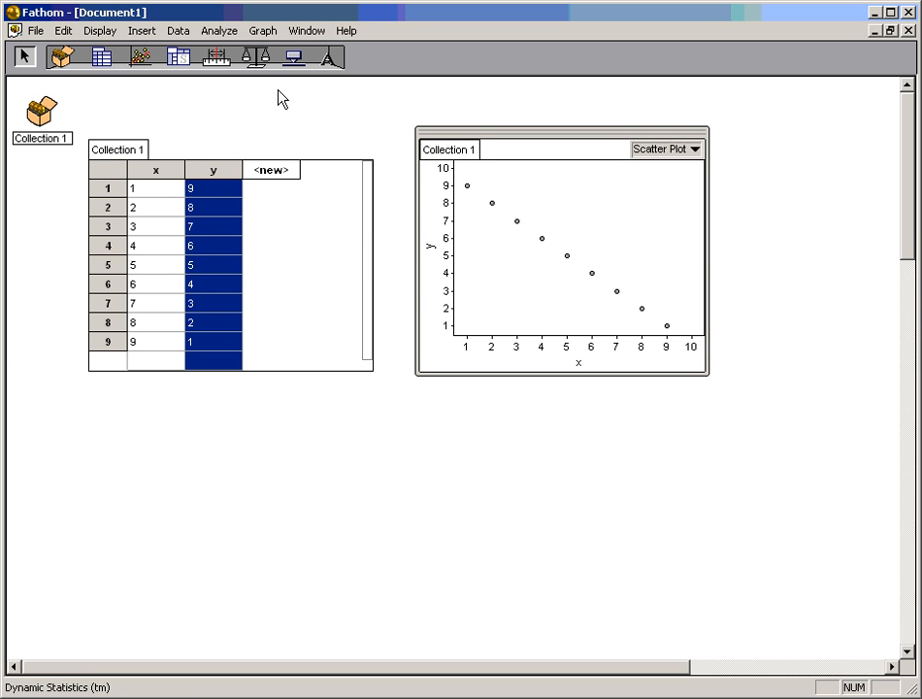
- Choose Graph > Least-Squares Line, giving y = -1.00x + 10 with r^2 = 1.0
left_click(263, 30)
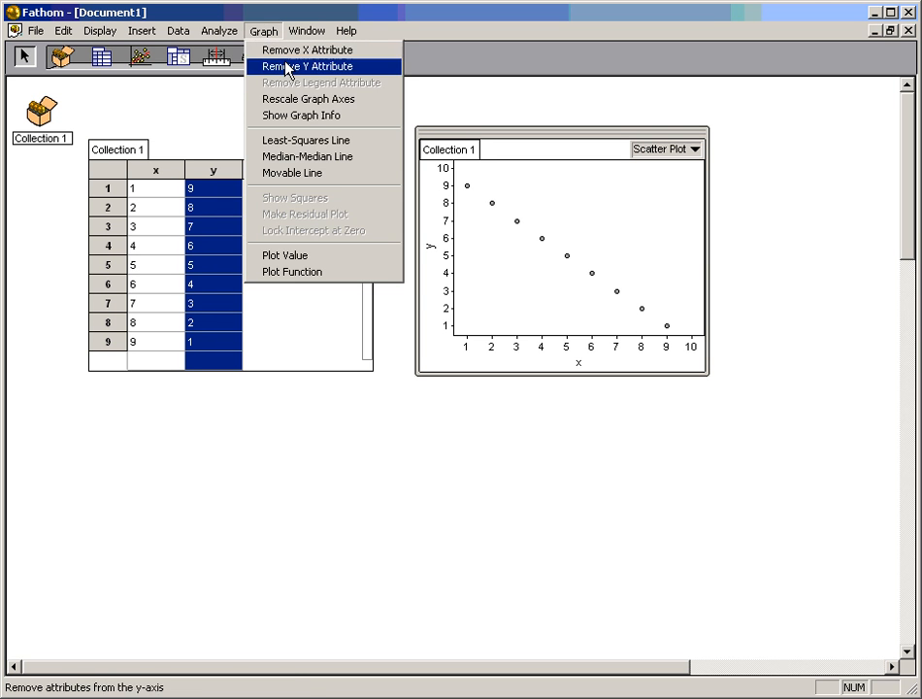
mouse_move(305, 139)
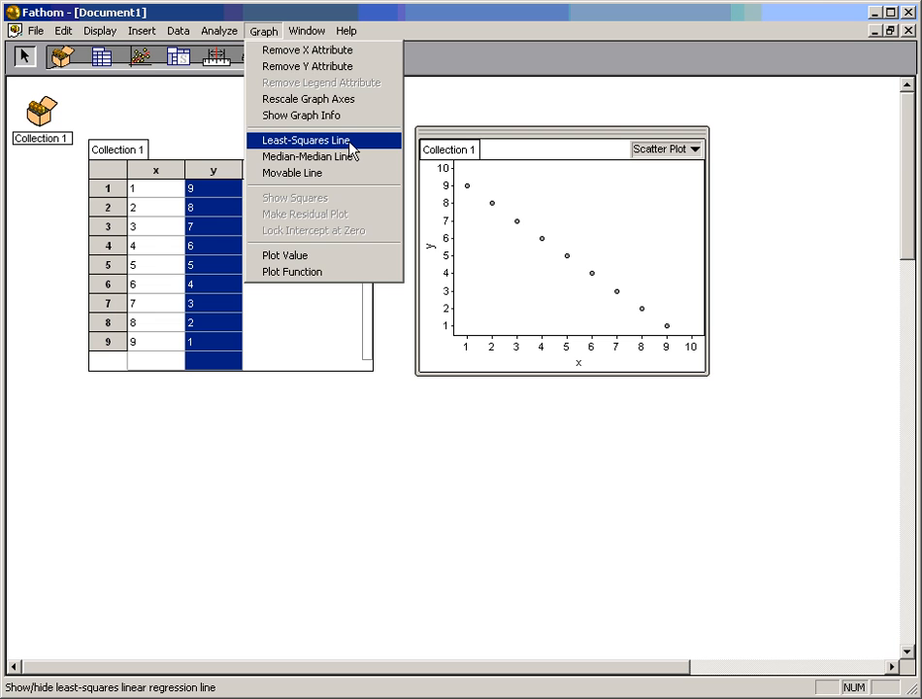
left_click(304, 140)
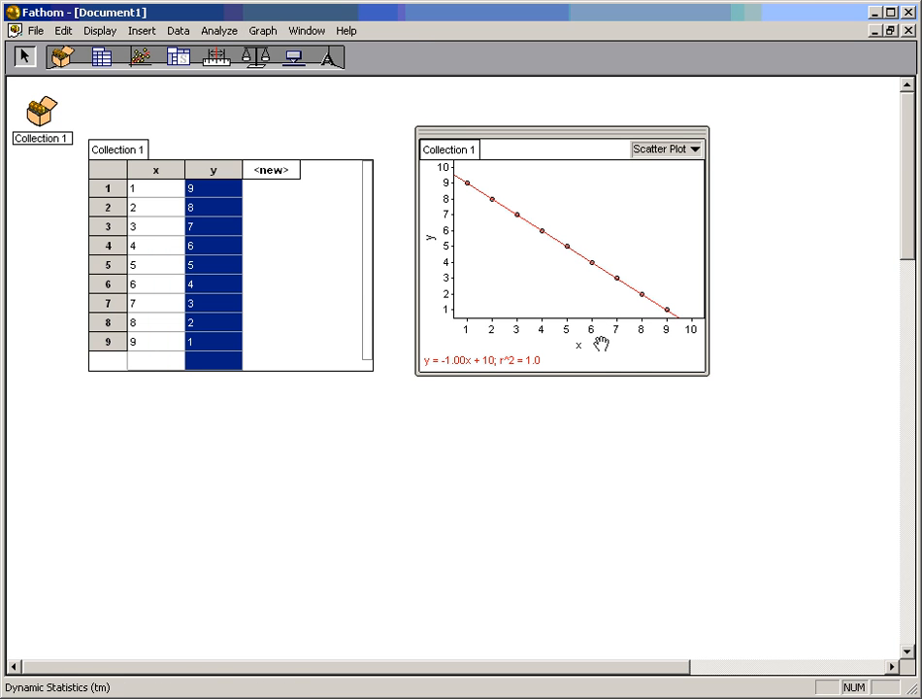
mouse_move(493, 392)
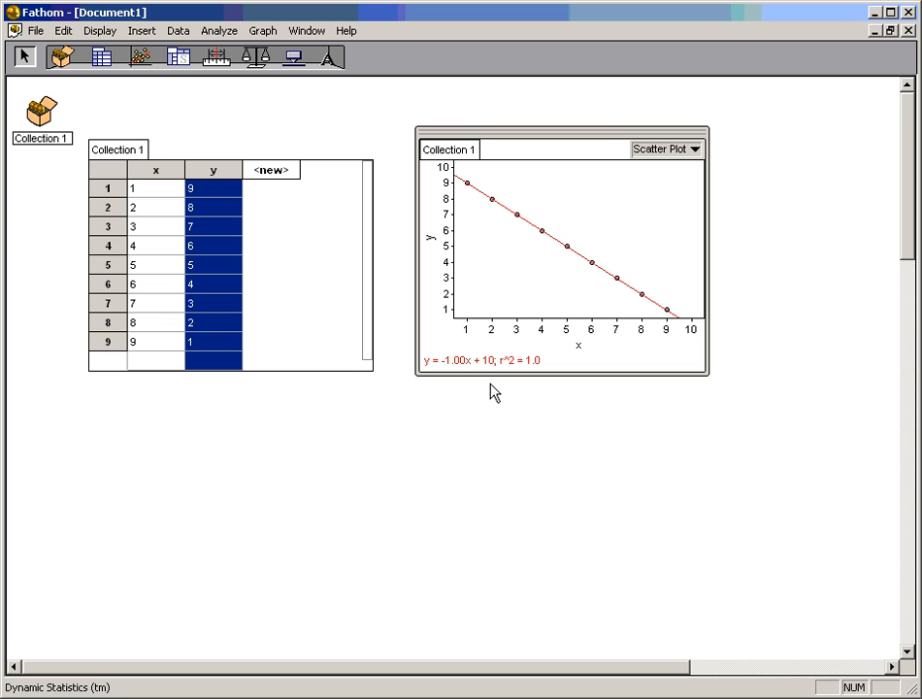
mouse_move(463, 386)
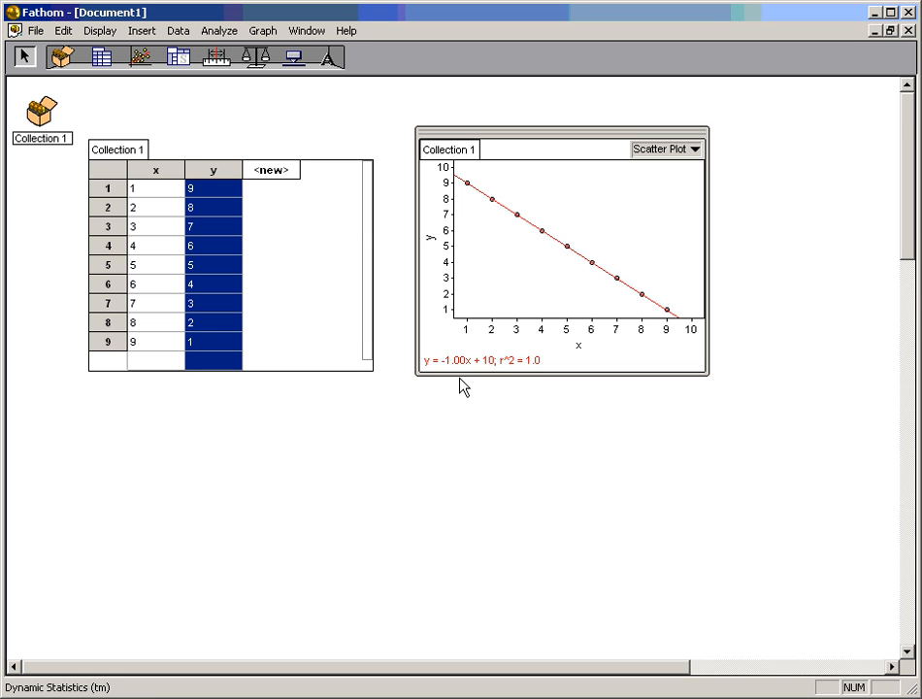
mouse_move(454, 377)
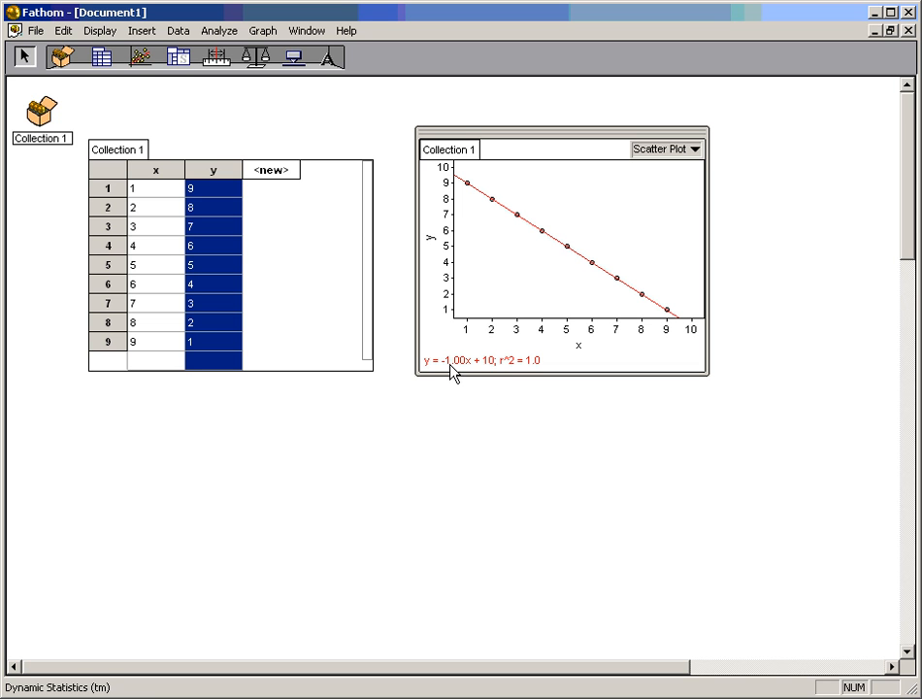
mouse_move(493, 377)
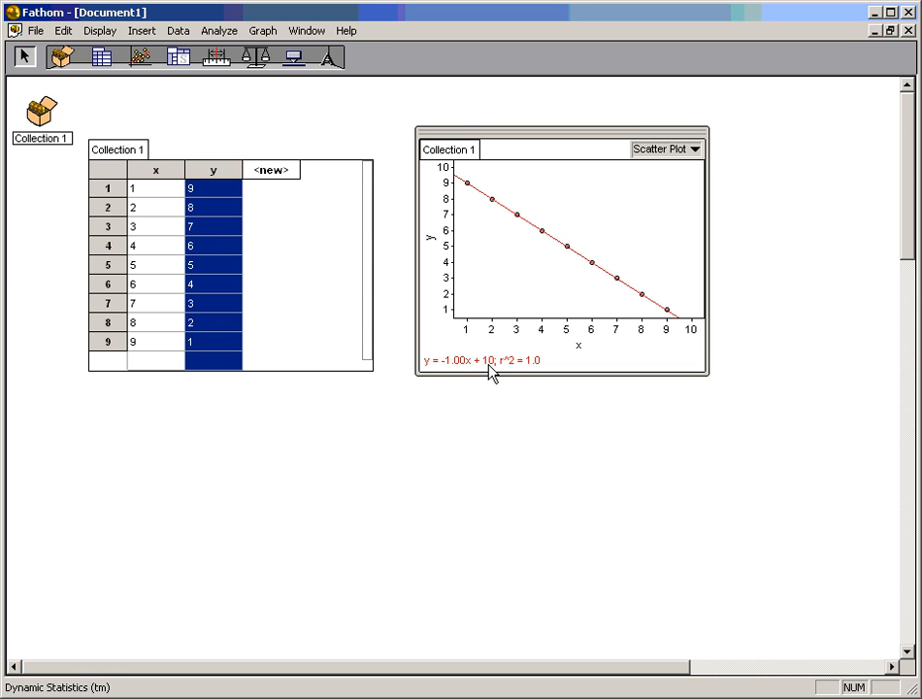
mouse_move(502, 387)
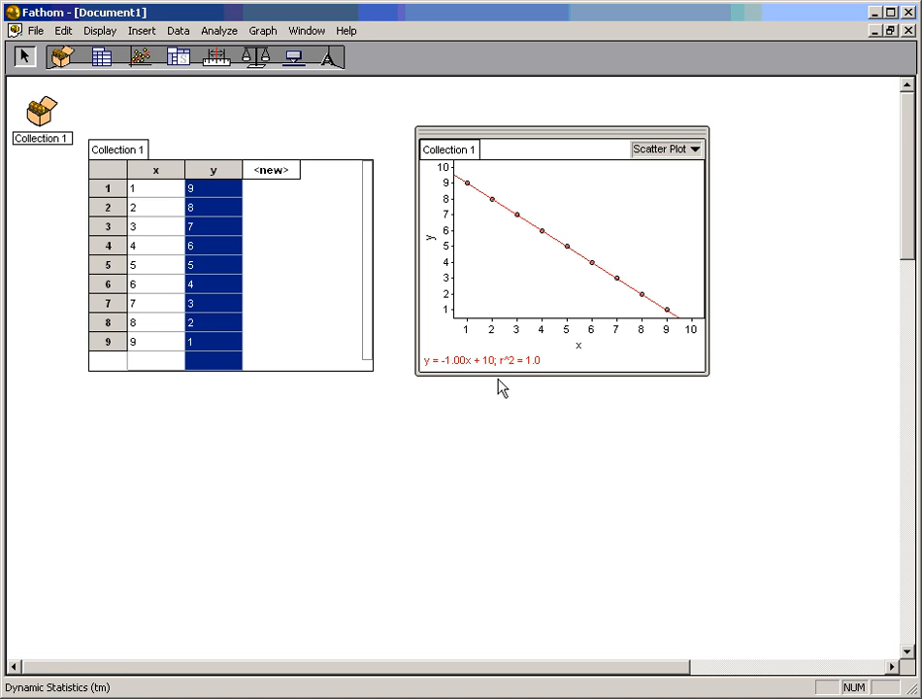
mouse_move(518, 377)
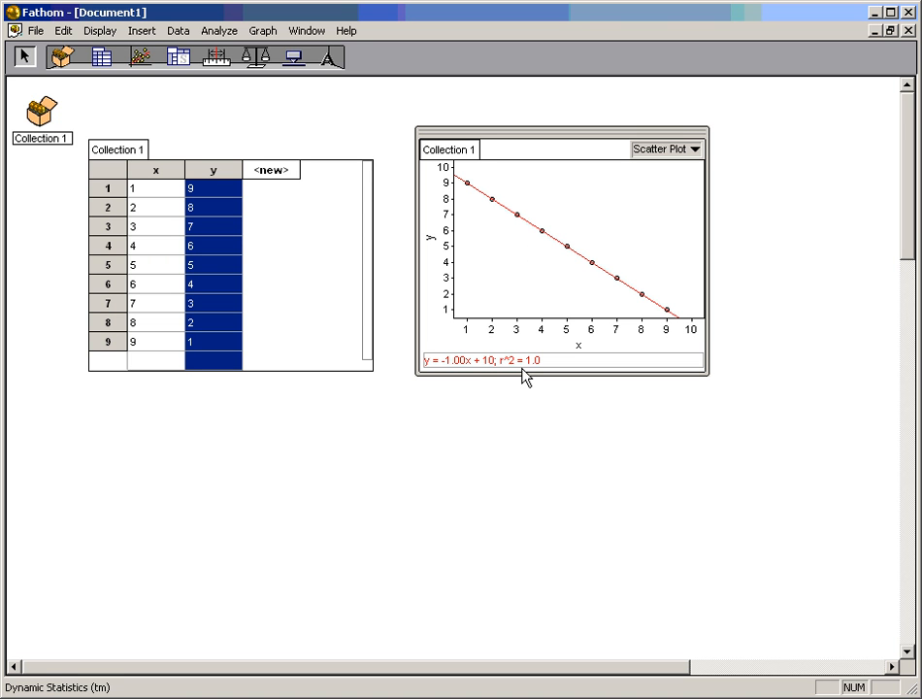
mouse_move(532, 377)
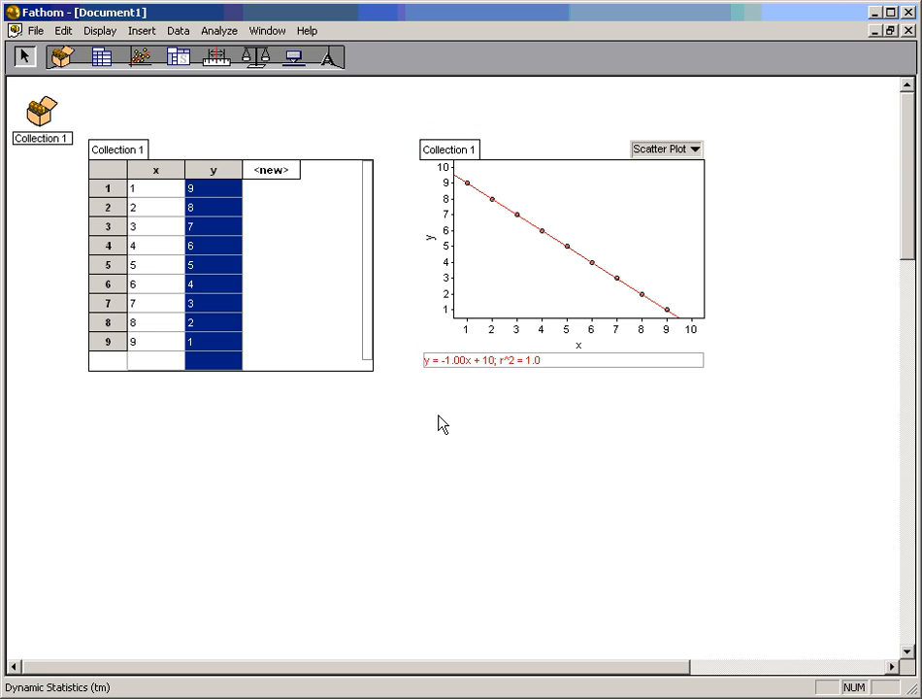
- Drag the case table's bottom edge down to enlarge it, then reselect the scatter plot
left_click(558, 243)
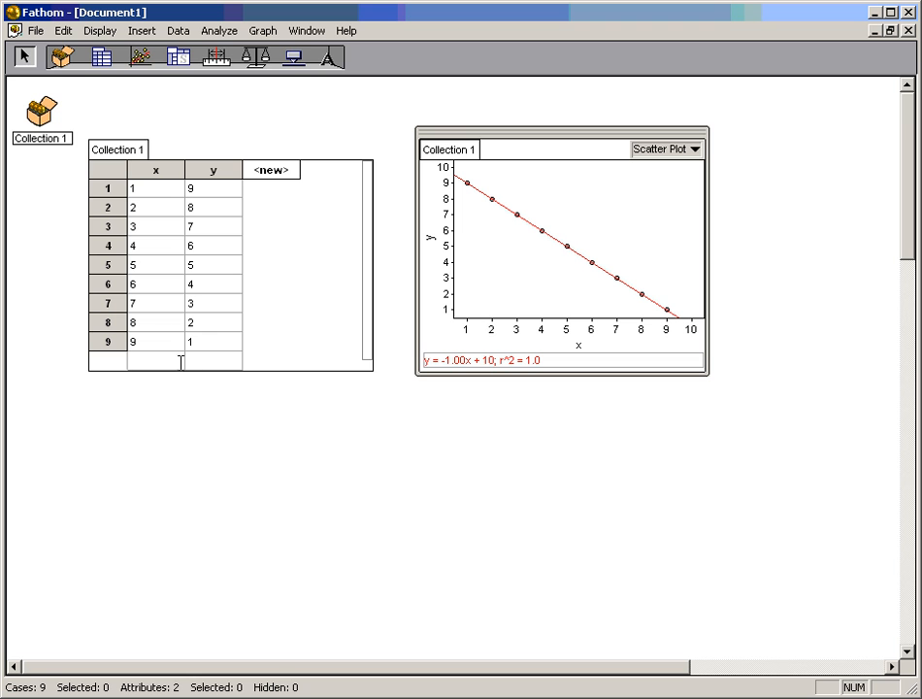
left_click_drag(371, 383, 354, 532)
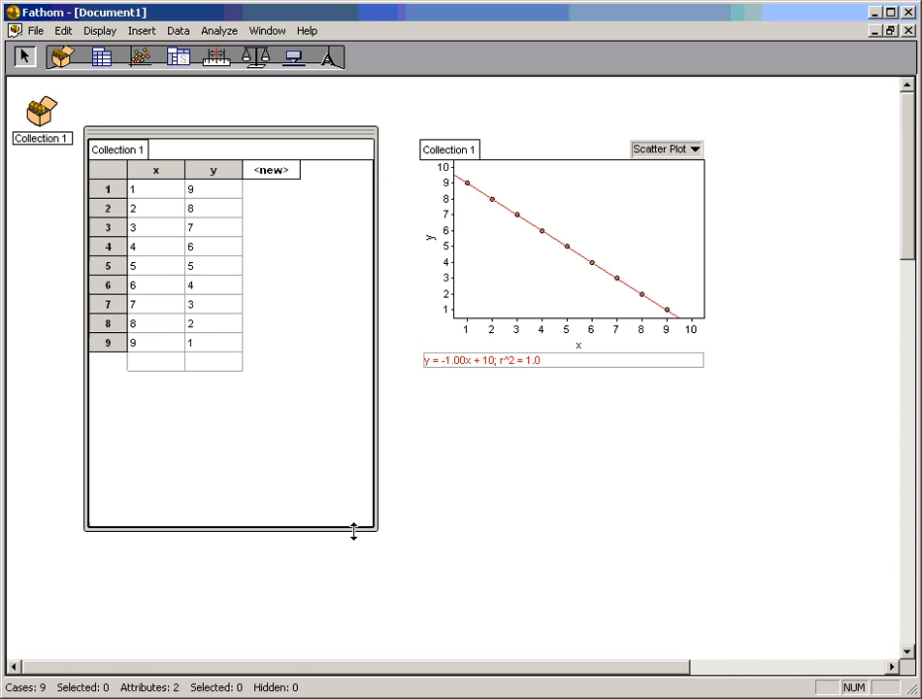
mouse_move(222, 400)
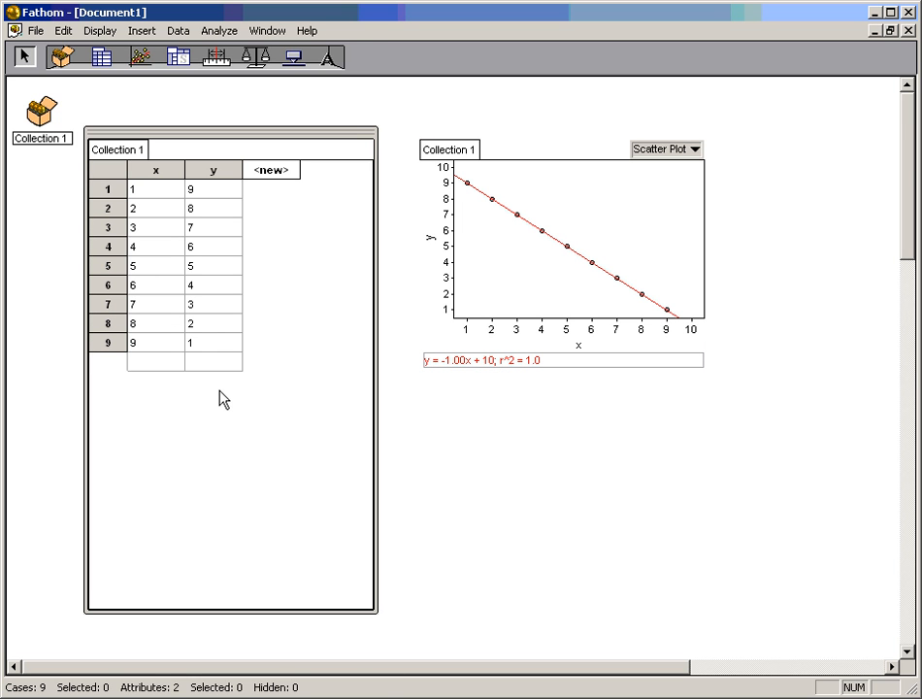
mouse_move(198, 387)
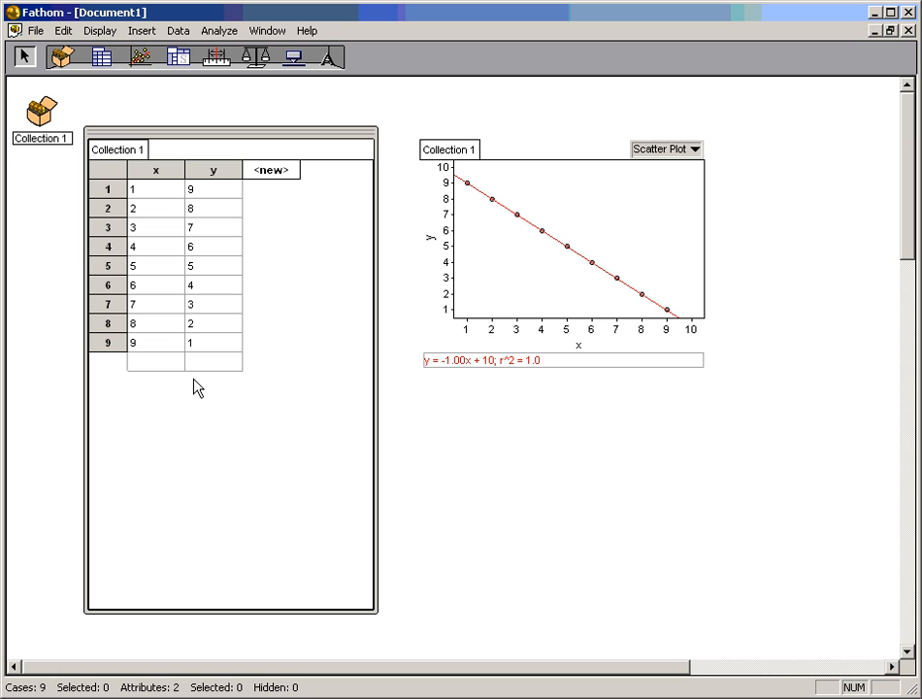
mouse_move(520, 258)
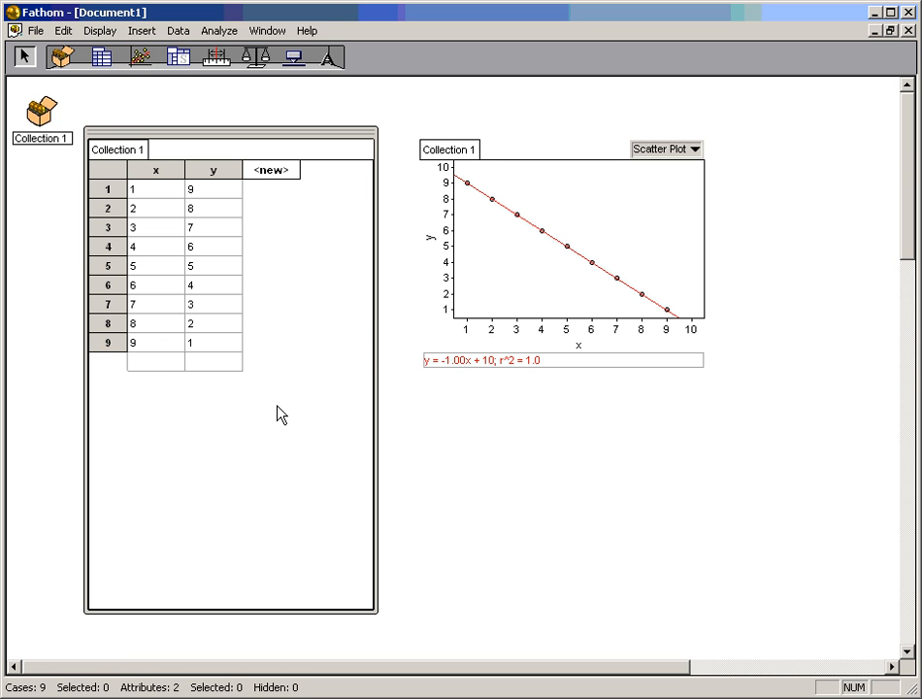
mouse_move(457, 330)
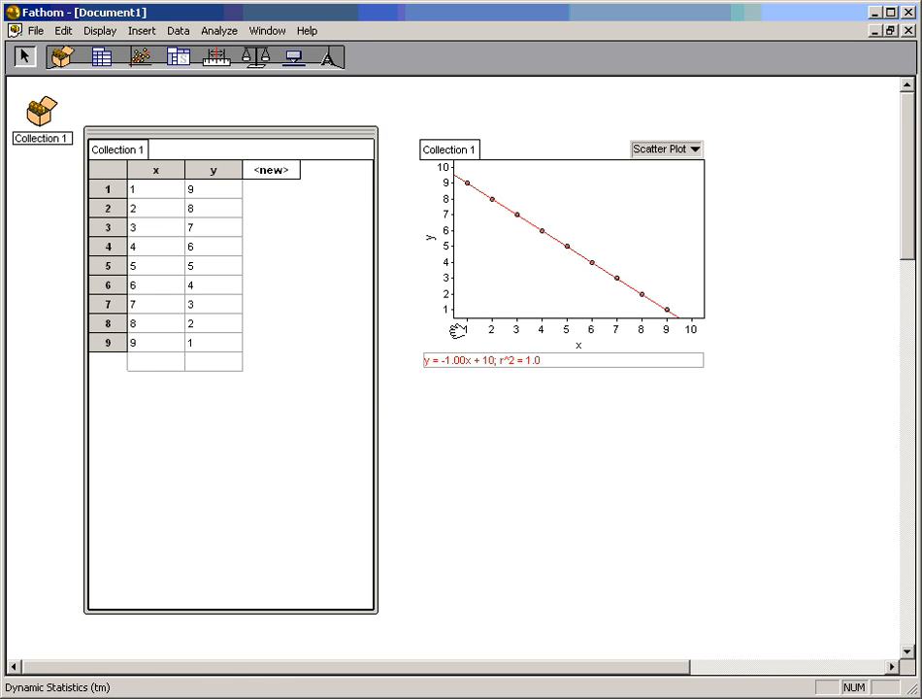
left_click(559, 243)
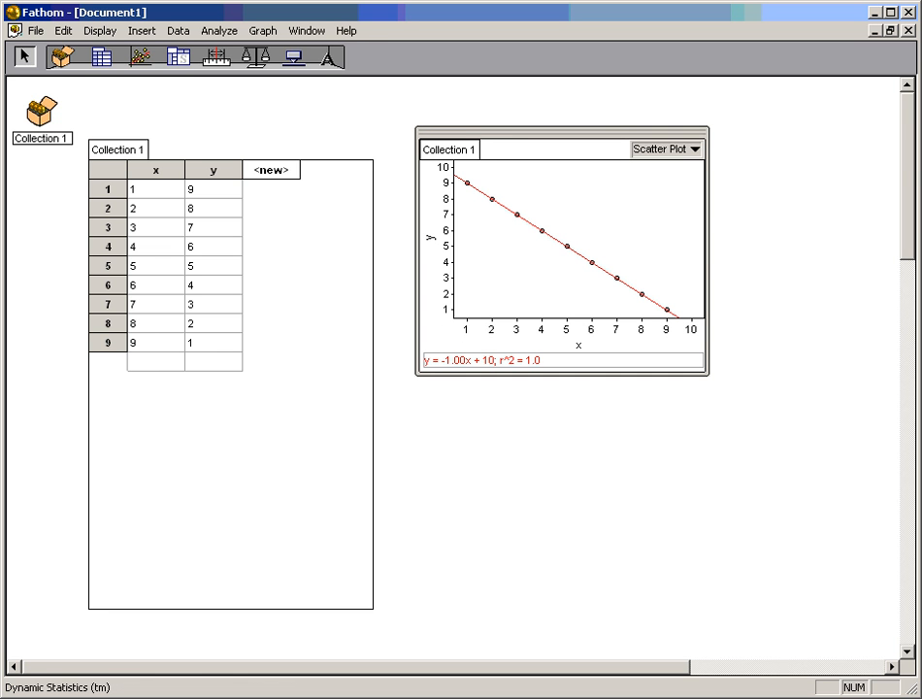